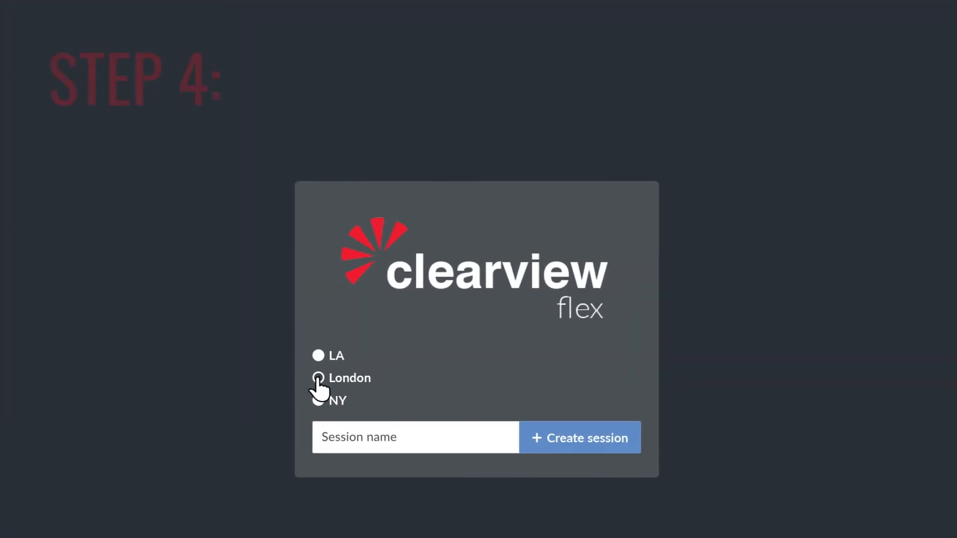
- Name the session 'Sohonet VFX' and create it
type("Sohonet VFX")
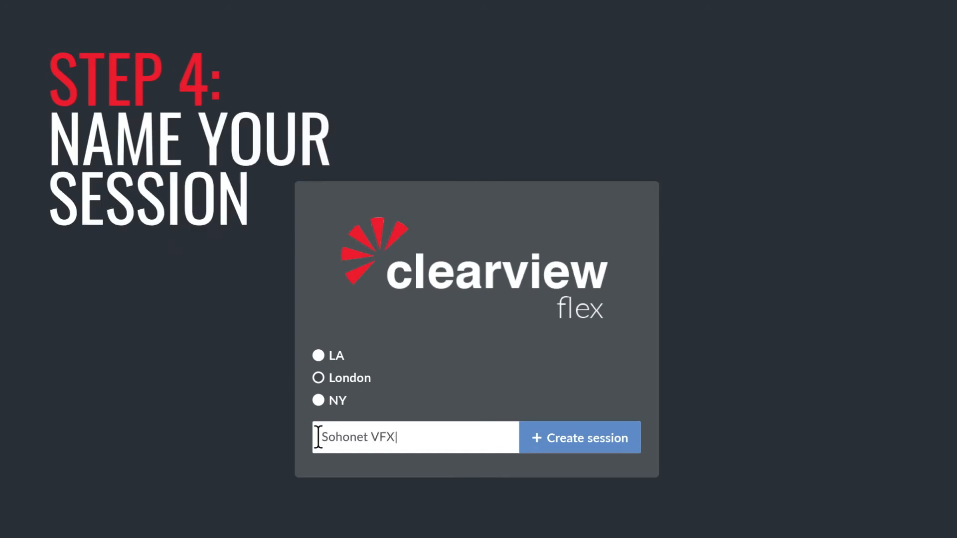
left_click(579, 438)
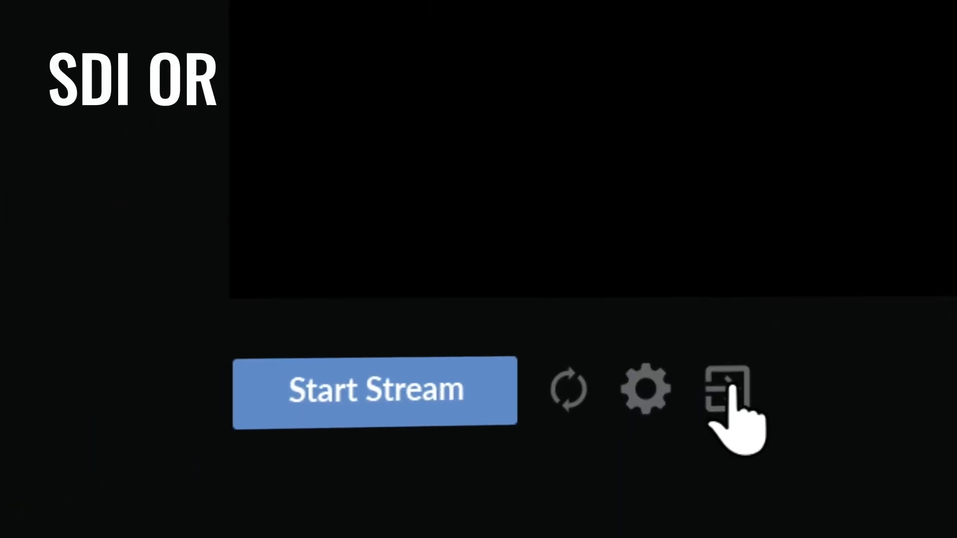
- Open the input selector beside Start Stream, showing SDI checked over HDMI
left_click(727, 390)
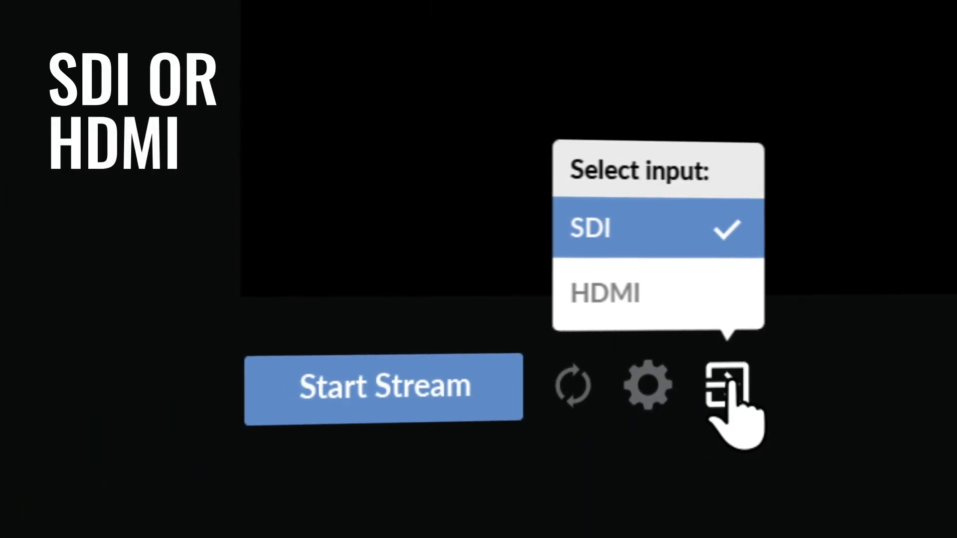